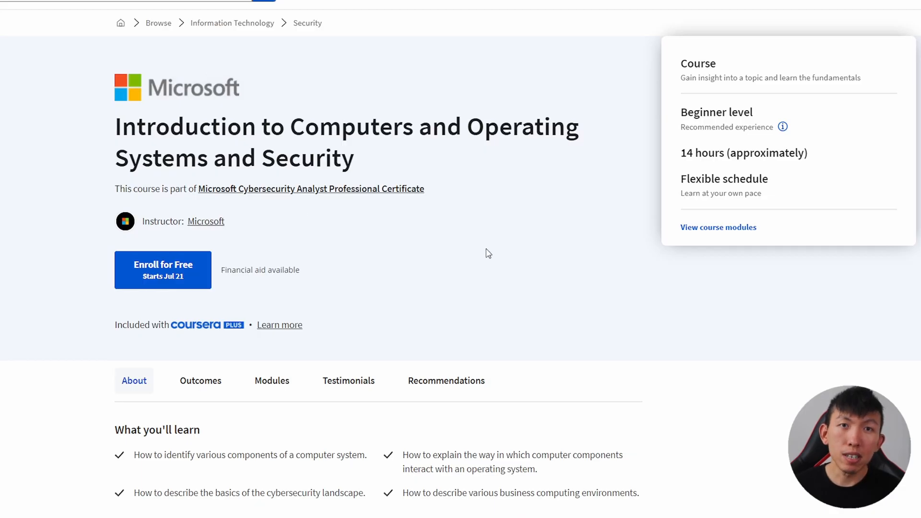
Expand the Introduction to computers and operating systems and Enterprise systems and security module details.
scroll(down, 3)
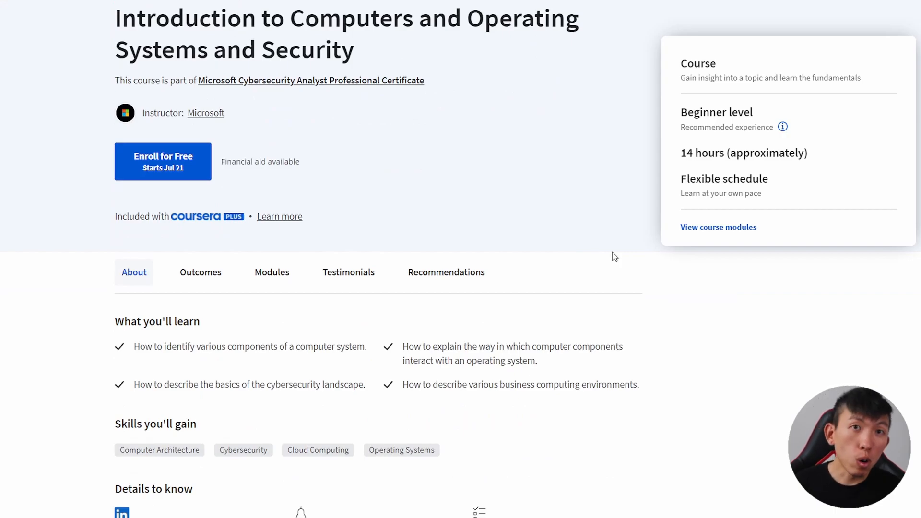
scroll(down, 3)
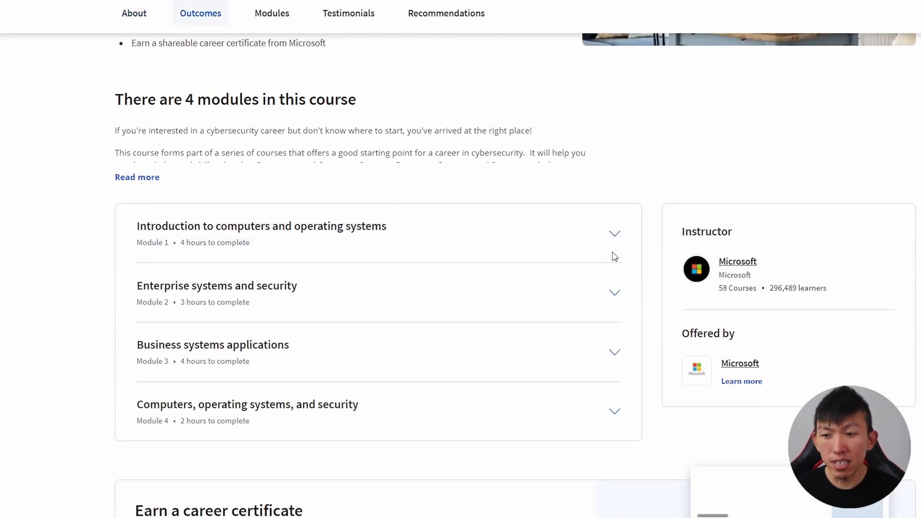
mouse_move(640, 245)
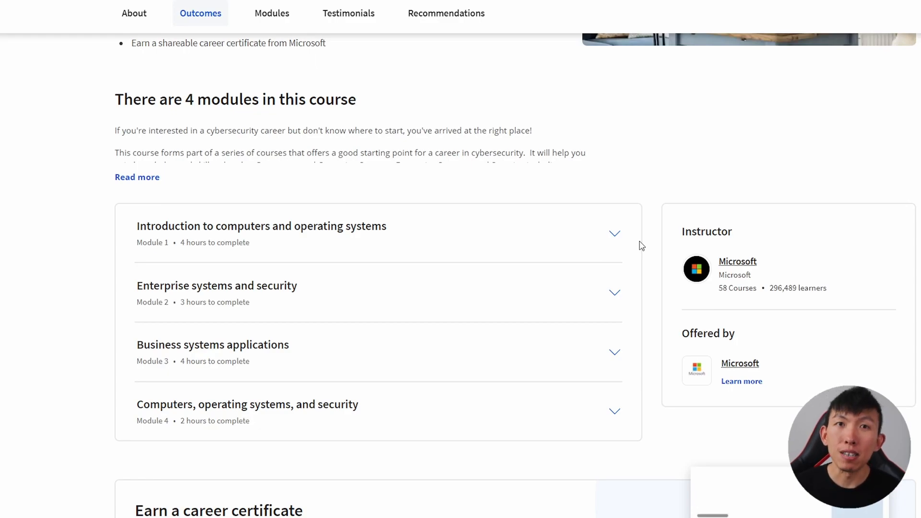
click(614, 233)
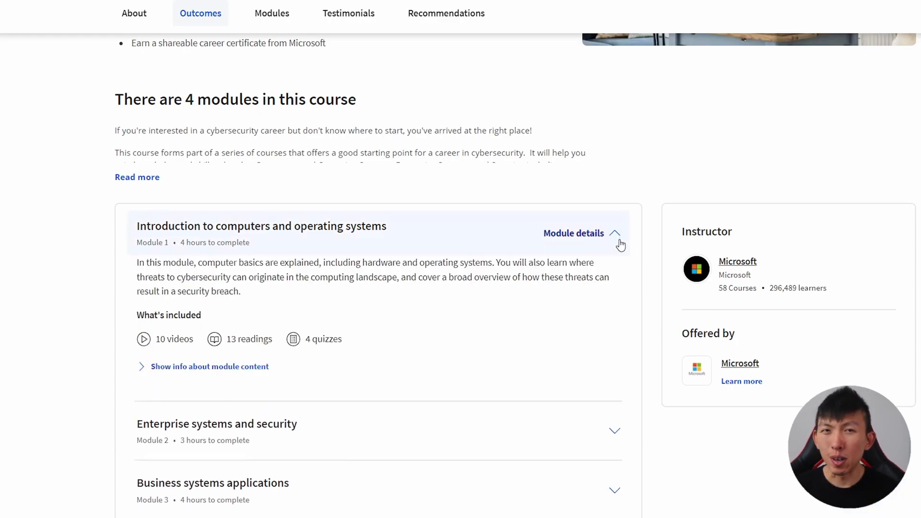
click(613, 431)
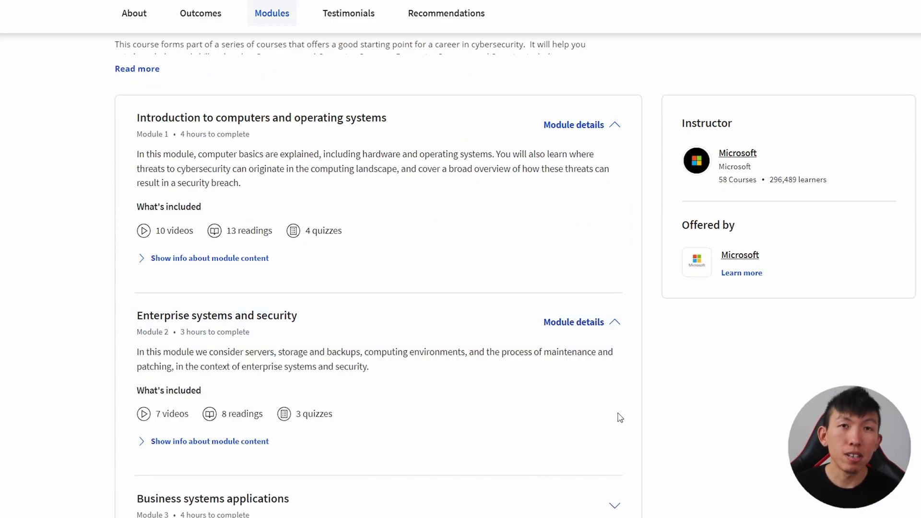
scroll(down, 3)
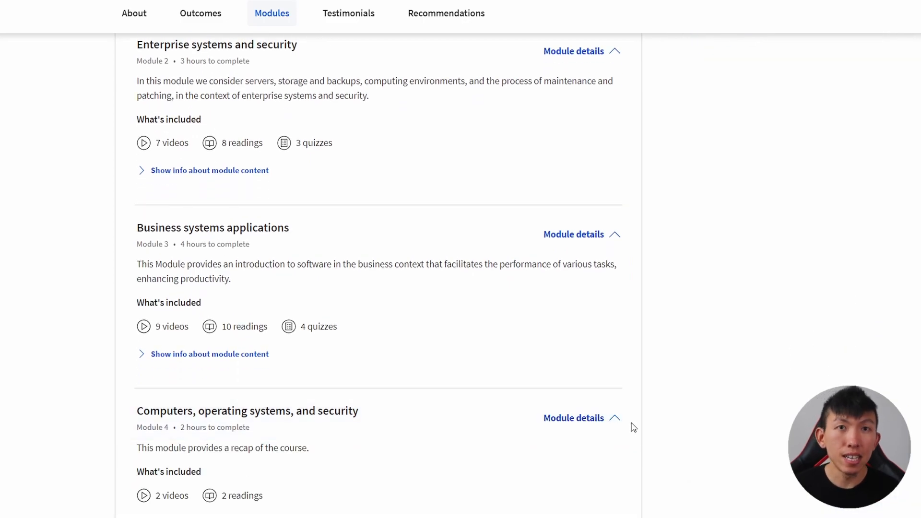
scroll(up, 3)
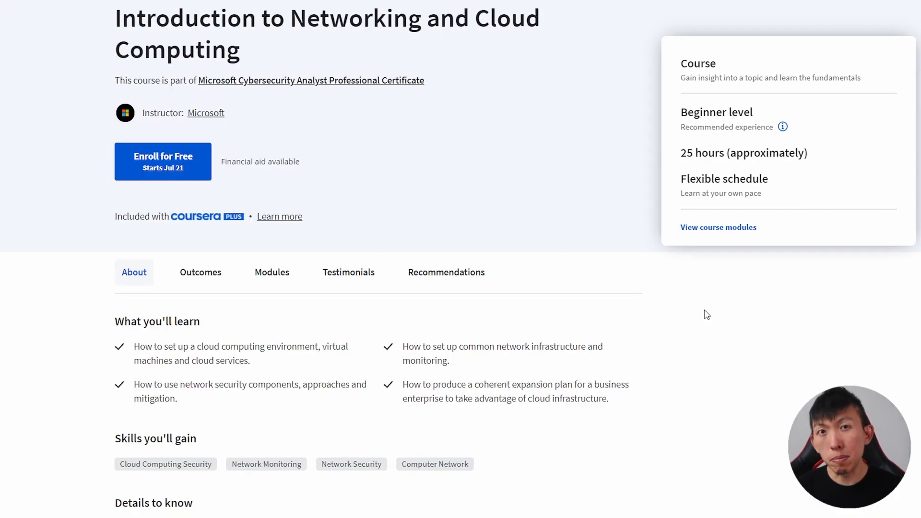
Expand the Network devices and protocols and Network security module details.
scroll(down, 3)
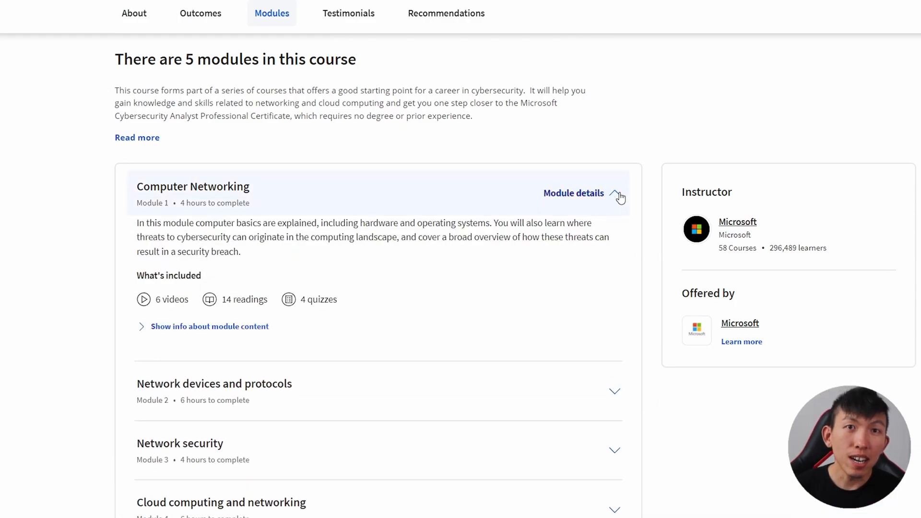
mouse_move(648, 206)
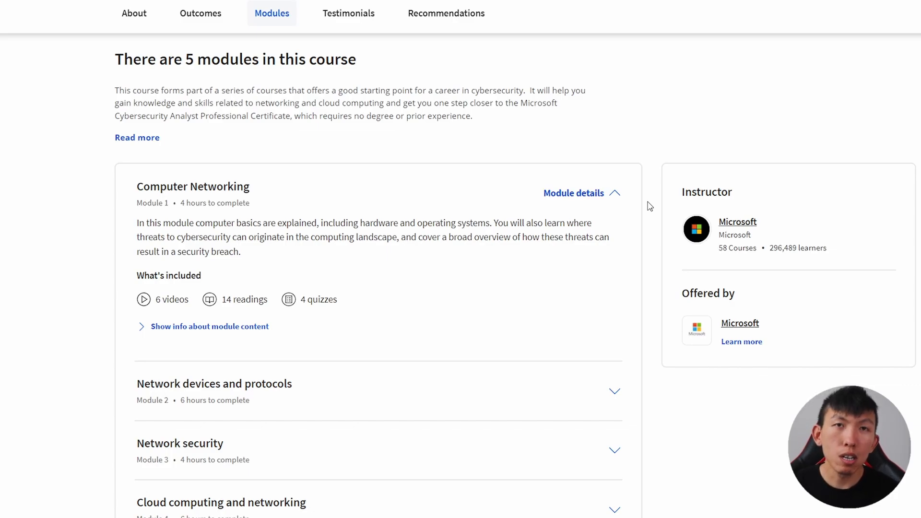
scroll(down, 3)
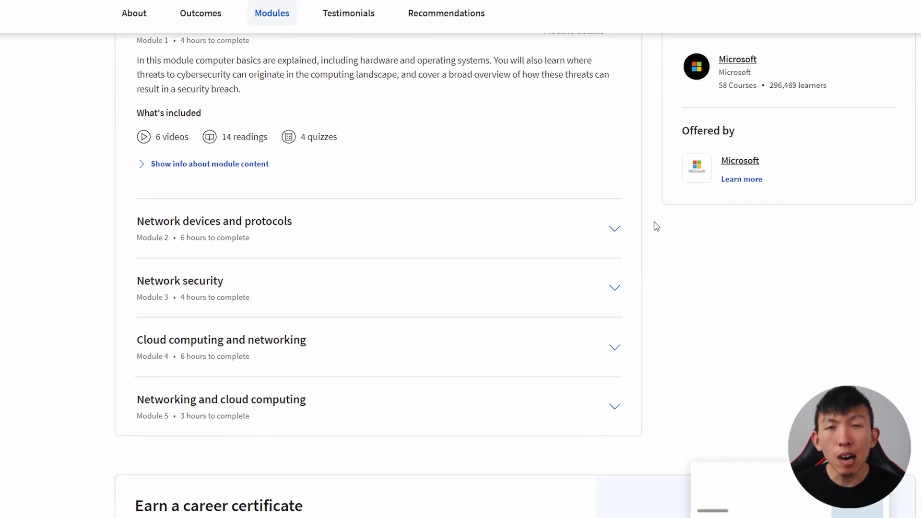
click(614, 228)
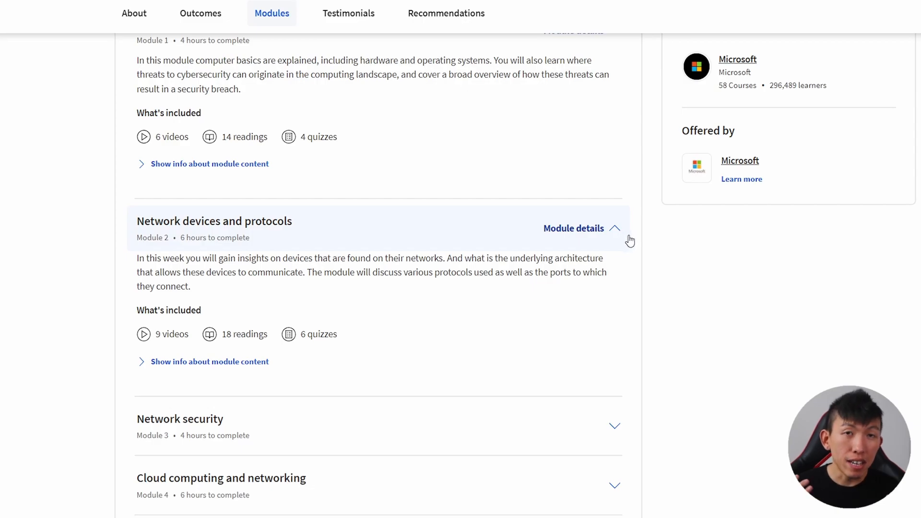
mouse_move(652, 250)
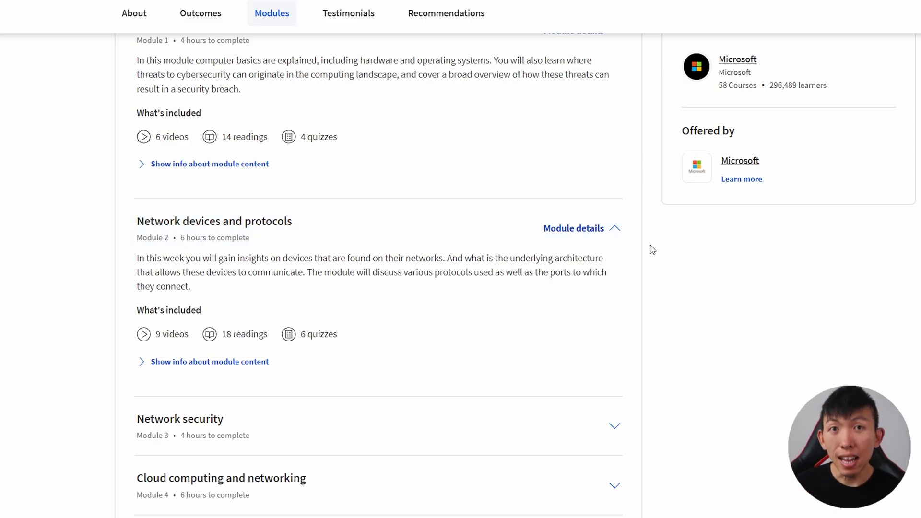
scroll(down, 3)
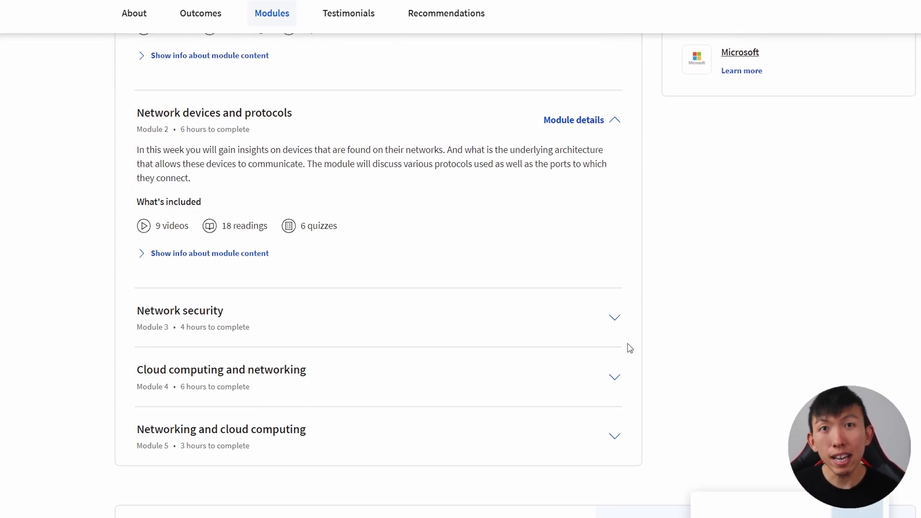
click(614, 318)
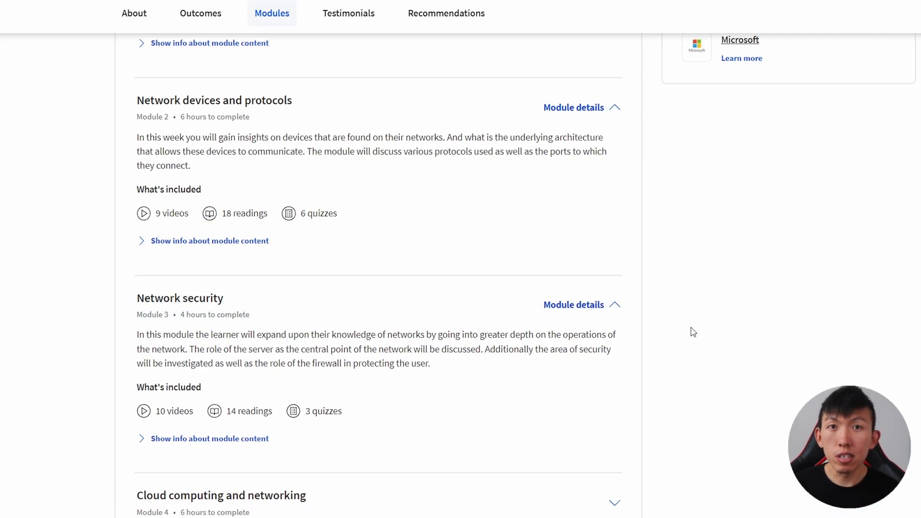
Expand the Cloud computing and networking and Networking and cloud computing module details.
scroll(down, 3)
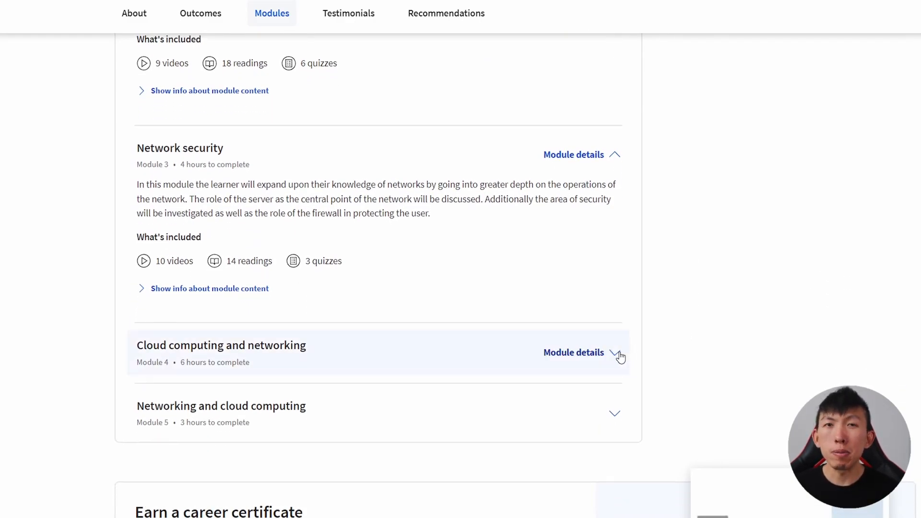
click(574, 352)
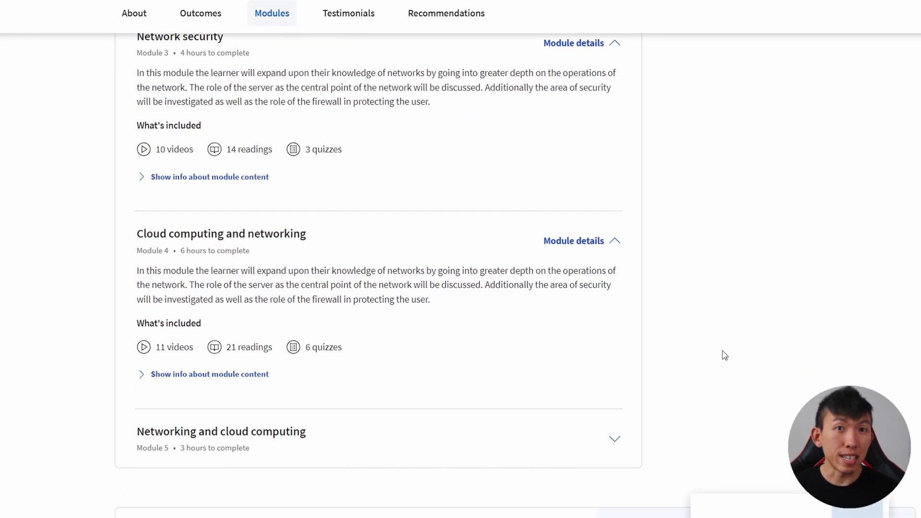
click(614, 438)
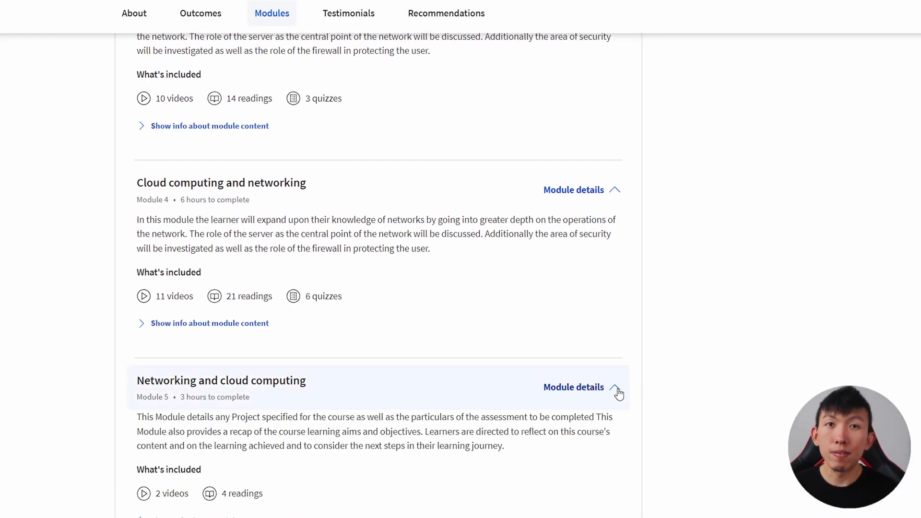
scroll(down, 3)
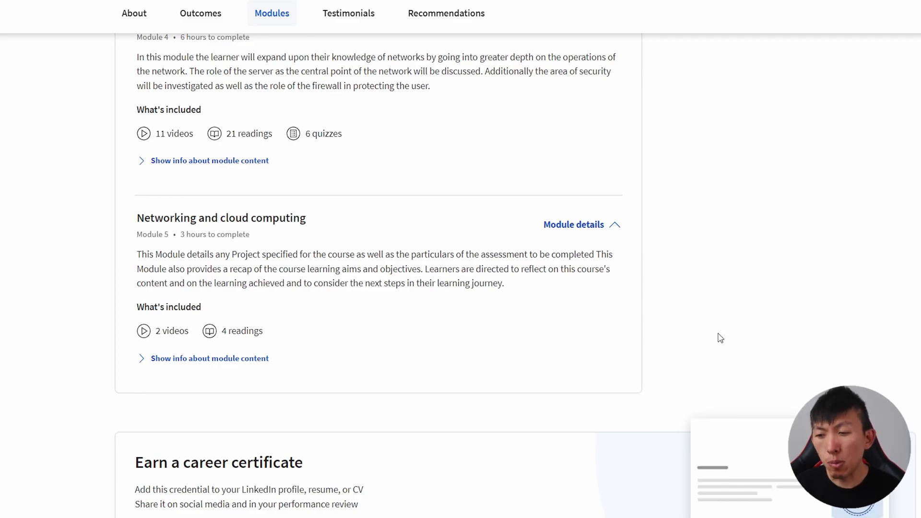
mouse_move(355, 6)
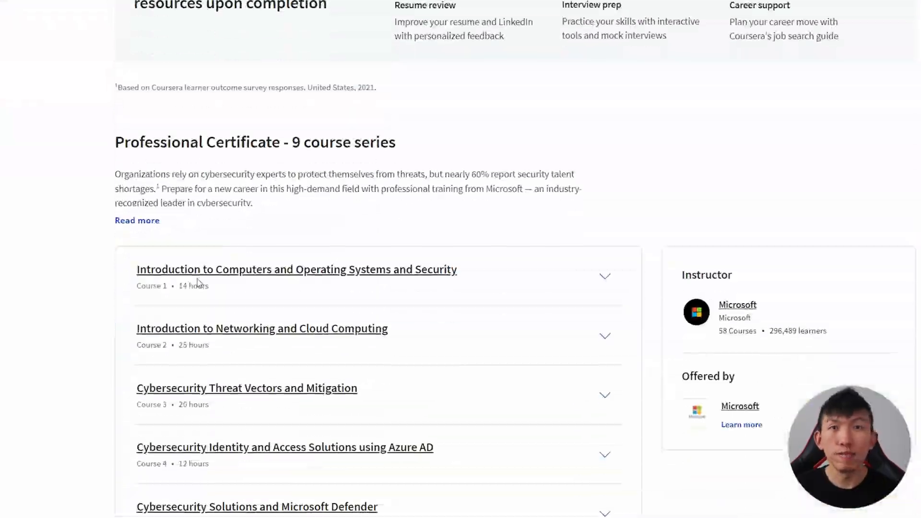
Open the Cybersecurity Threat Vectors and Mitigation course and expand the Cryptography module details.
click(247, 387)
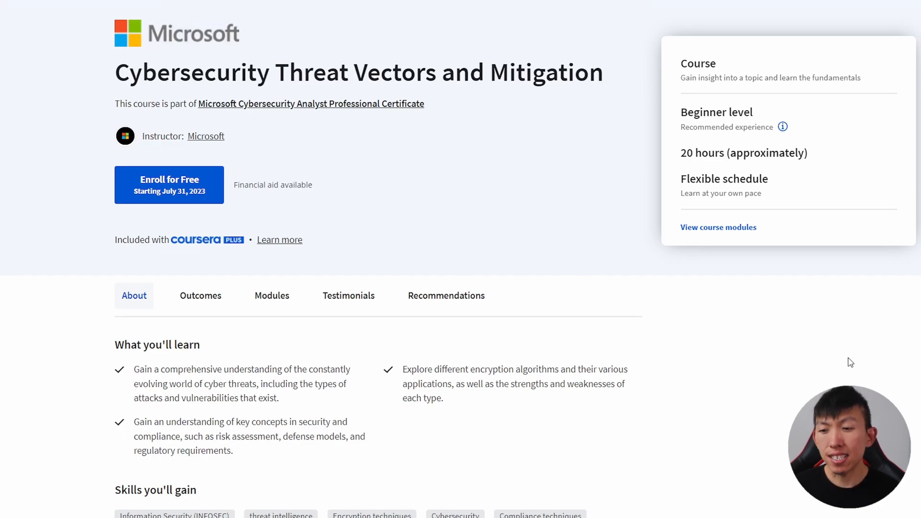
scroll(down, 3)
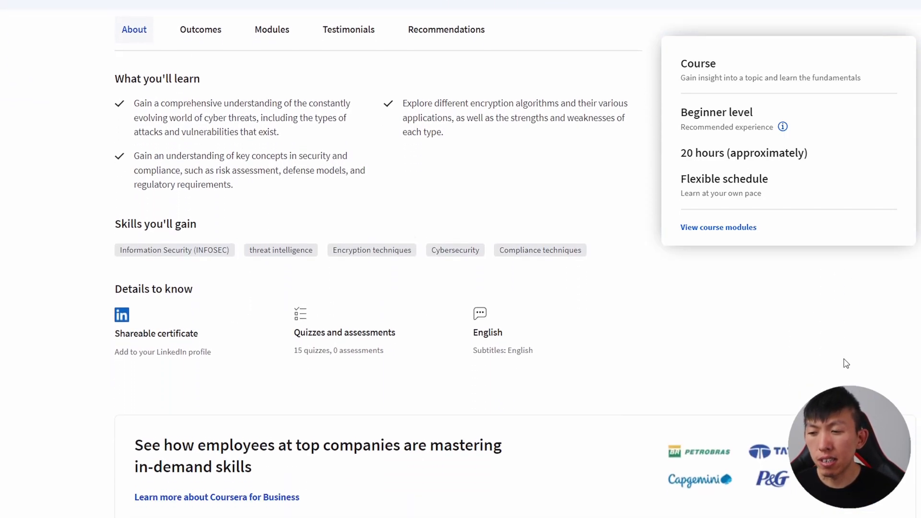
scroll(down, 3)
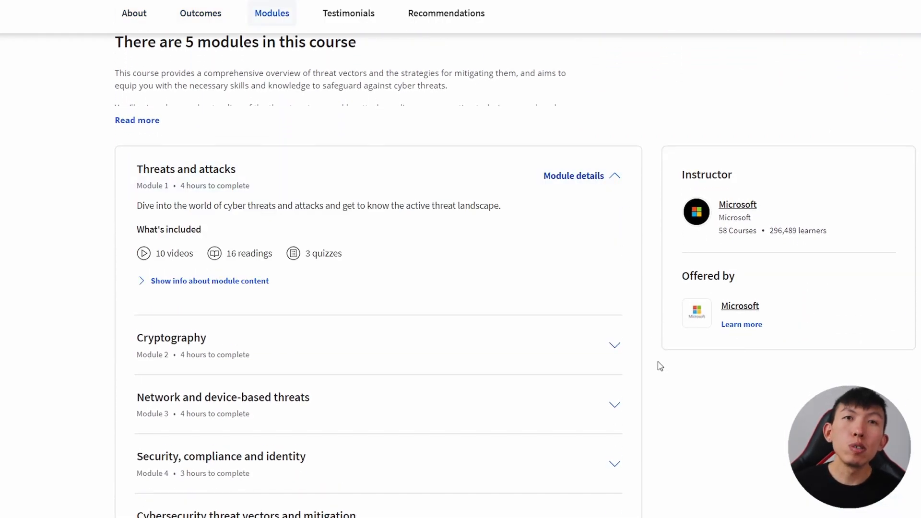
click(614, 345)
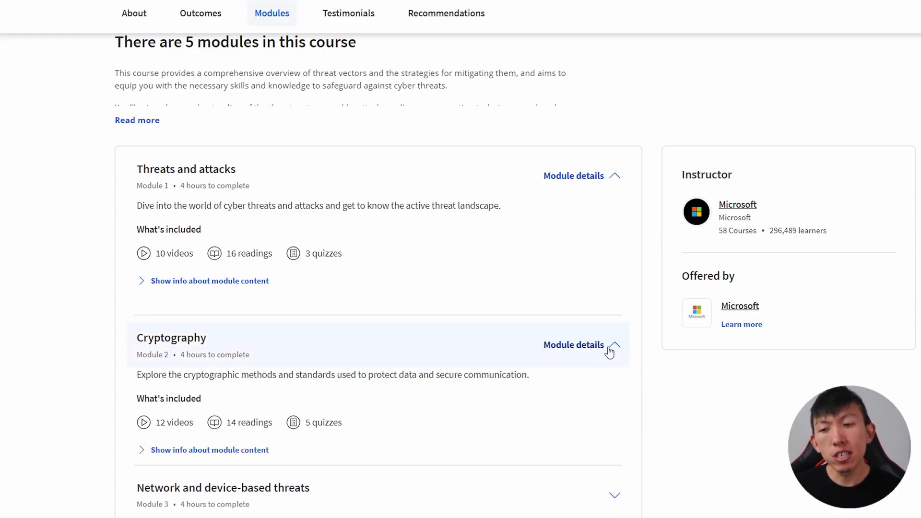
mouse_move(680, 396)
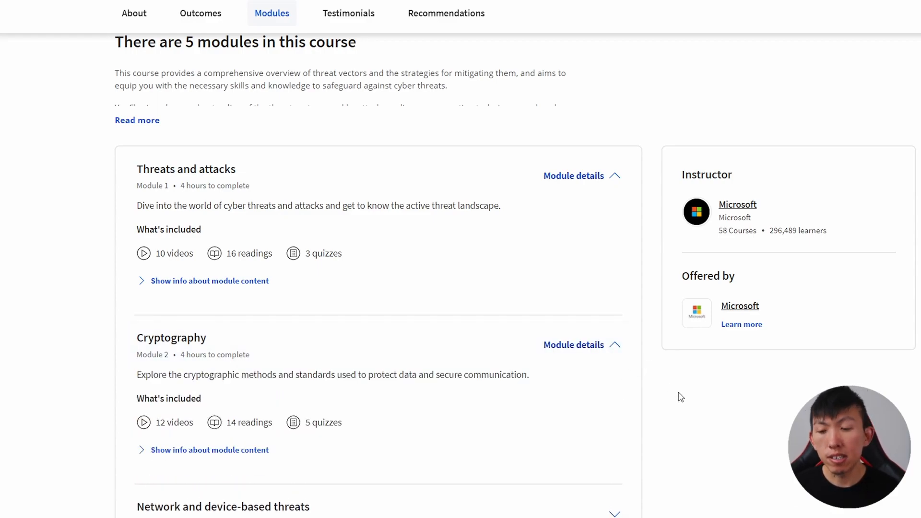
scroll(down, 3)
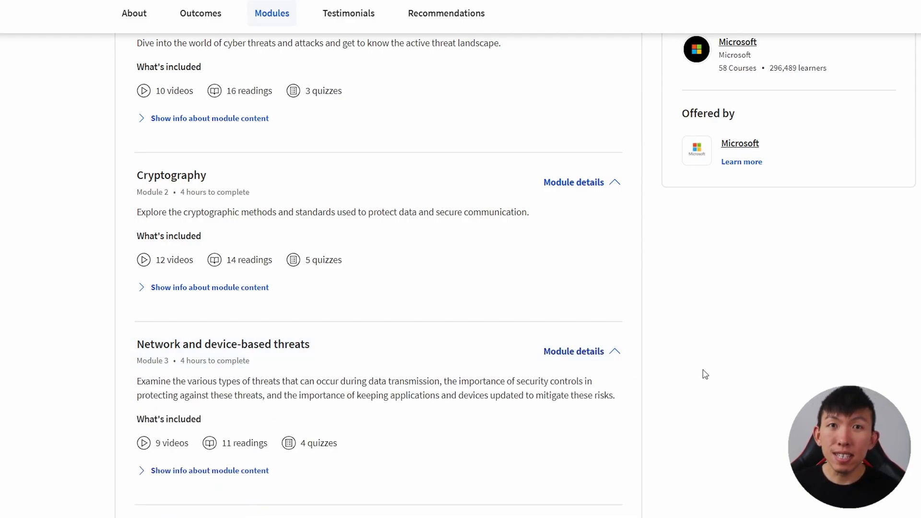
scroll(down, 3)
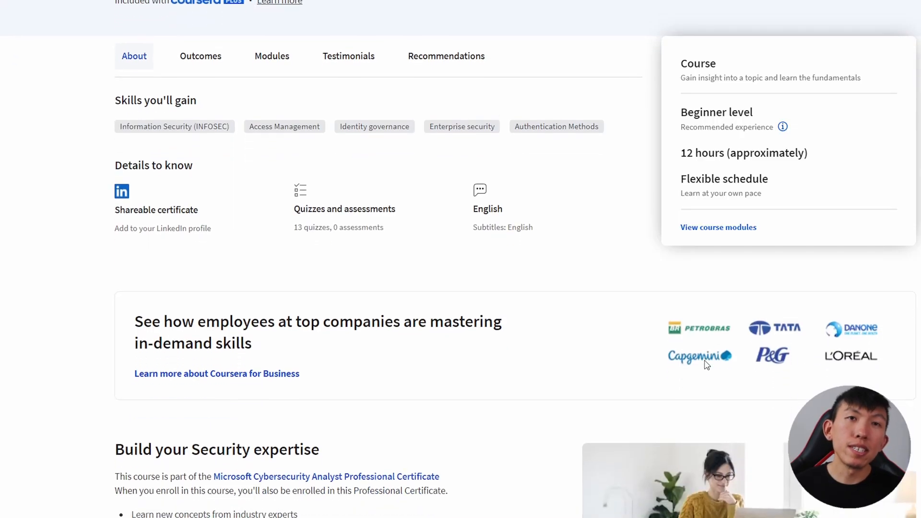
Expand the Identity services, Active Directory authentication and third Active Directory module descriptions.
scroll(down, 3)
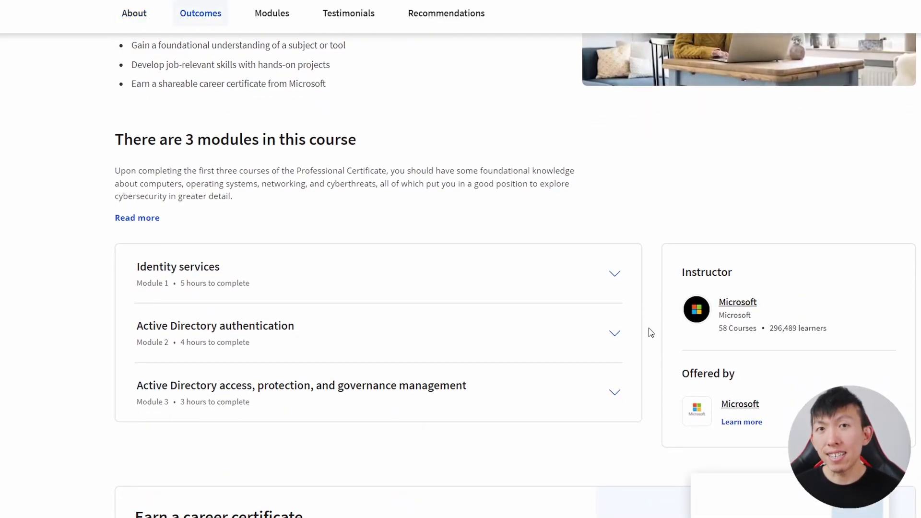
click(614, 273)
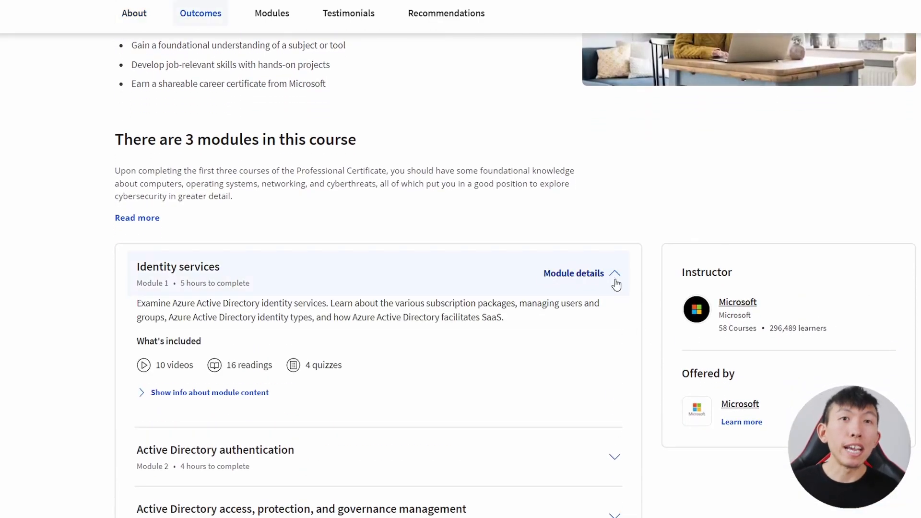
mouse_move(645, 315)
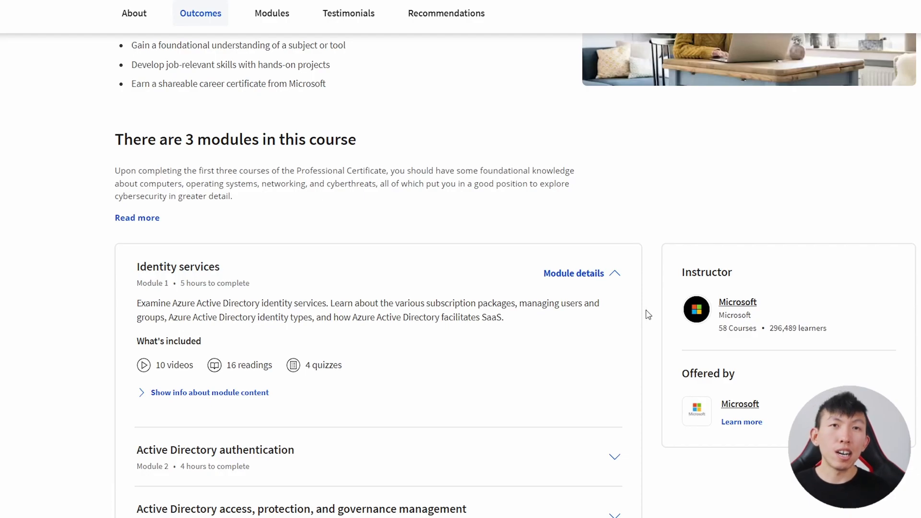
scroll(down, 3)
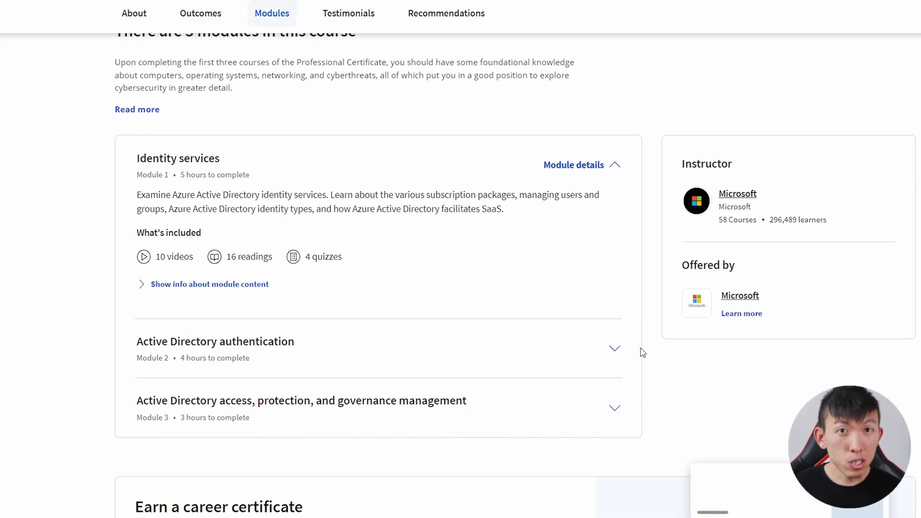
click(614, 348)
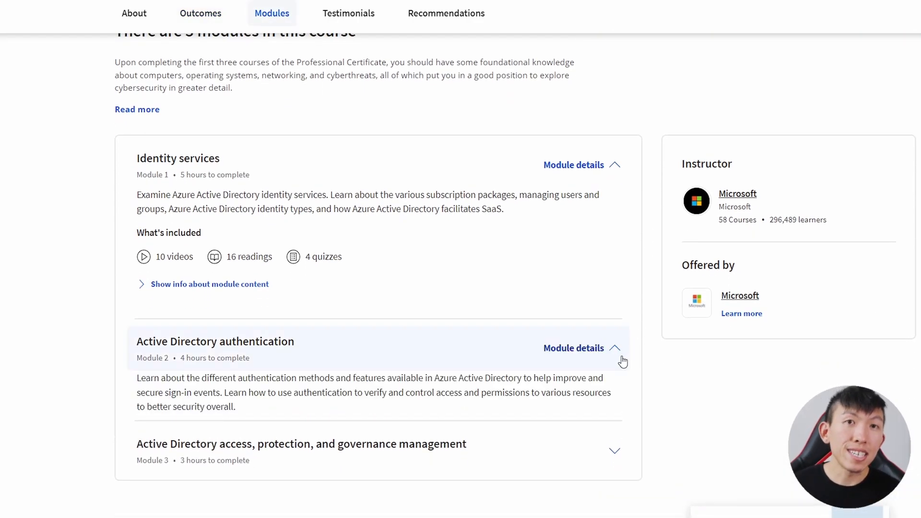
mouse_move(629, 457)
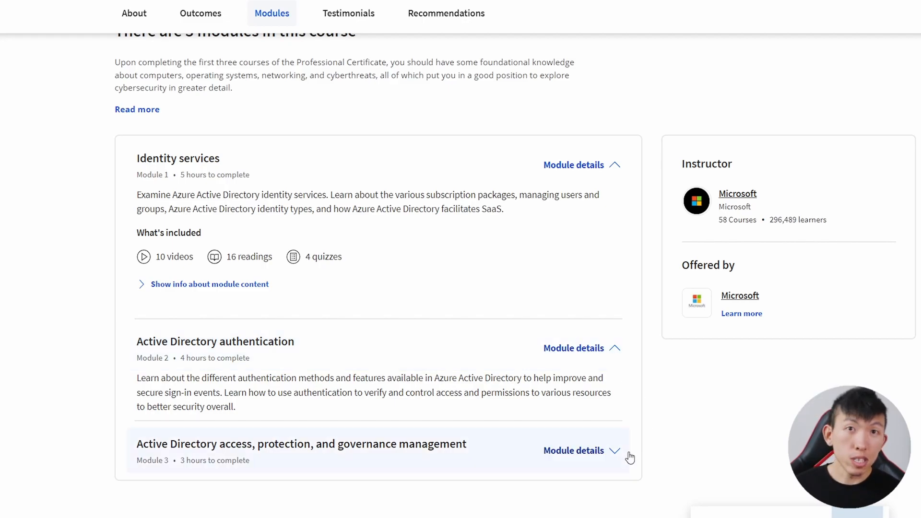
click(580, 450)
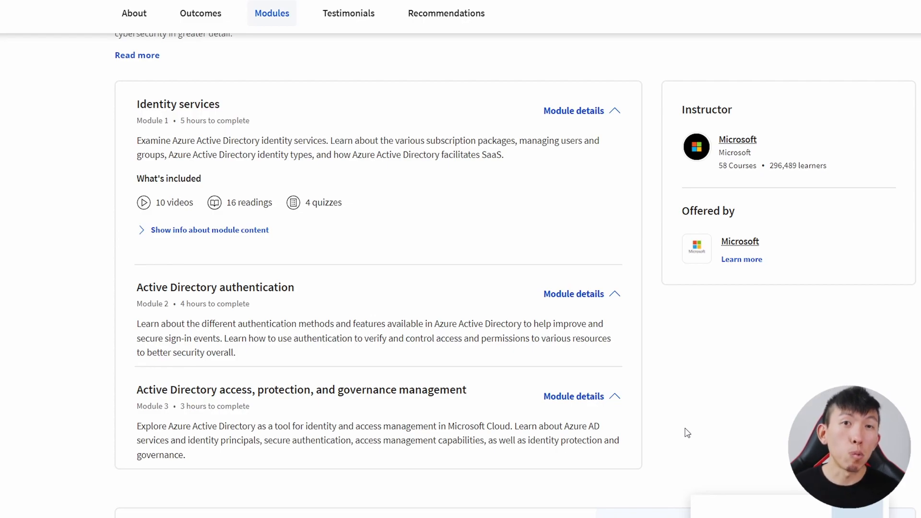
scroll(up, 3)
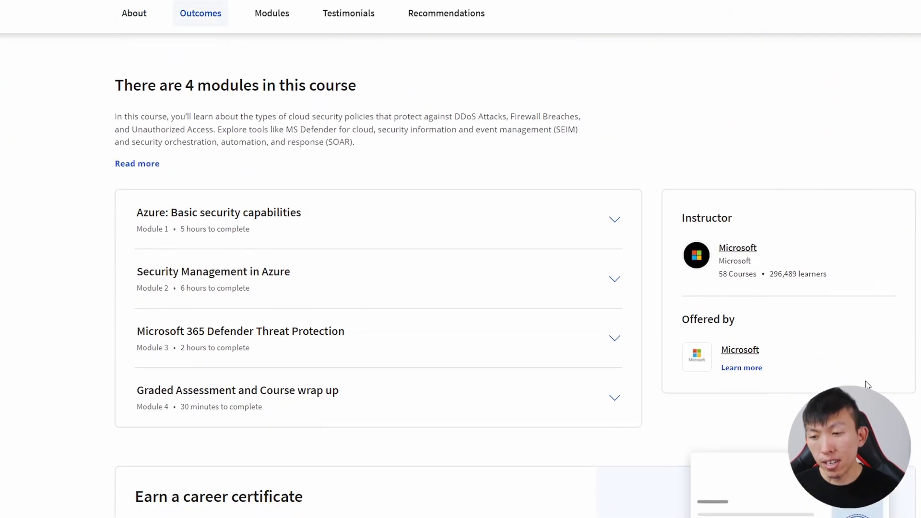
Expand the Azure basic security, Security Management in Azure and Graded Assessment module descriptions.
click(614, 219)
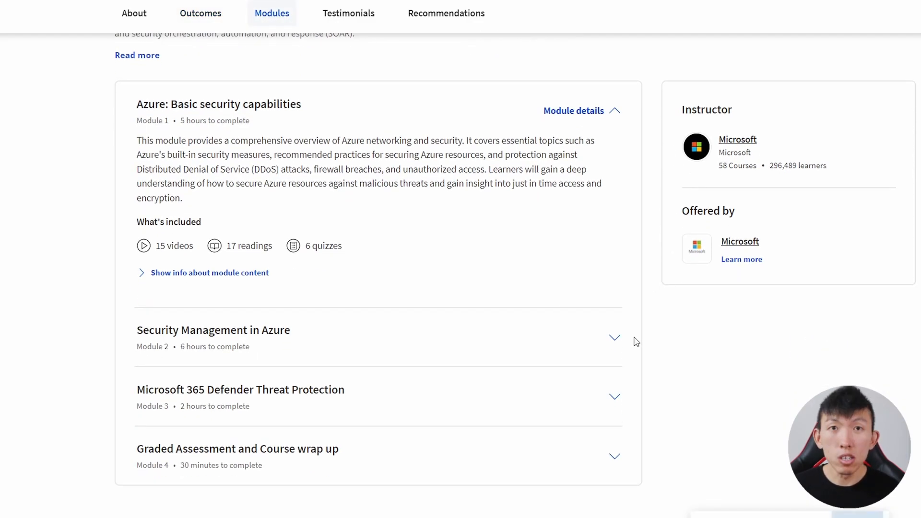
click(614, 338)
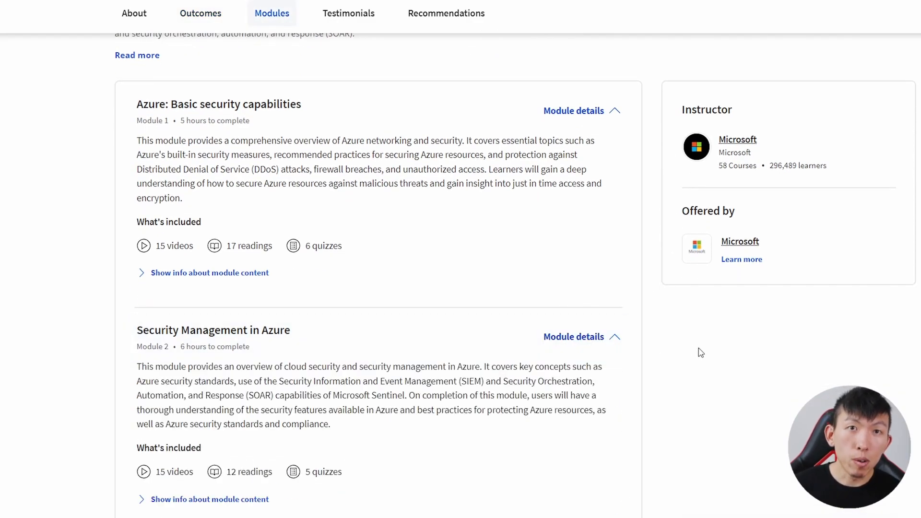
scroll(down, 3)
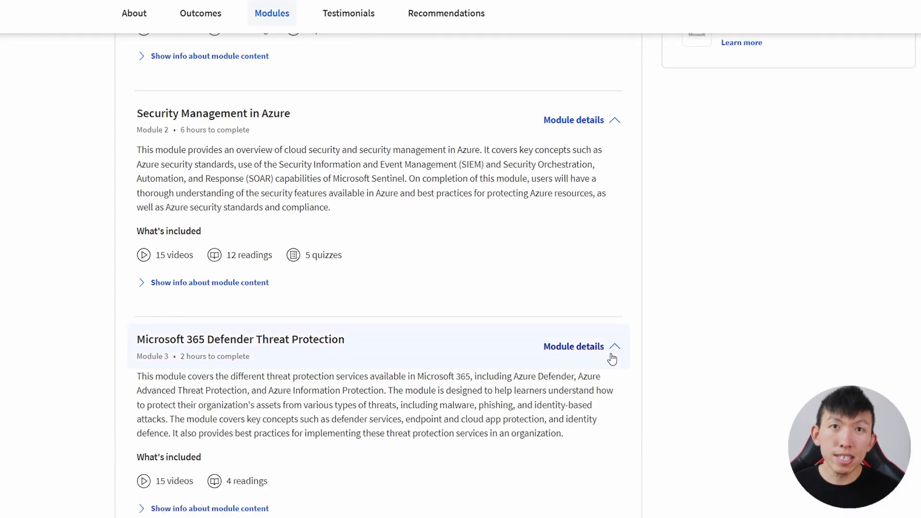
mouse_move(735, 370)
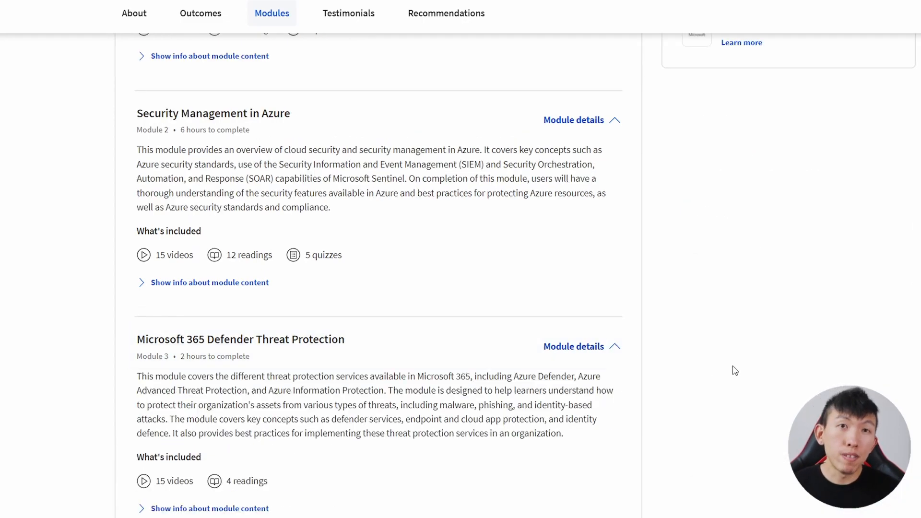
scroll(down, 3)
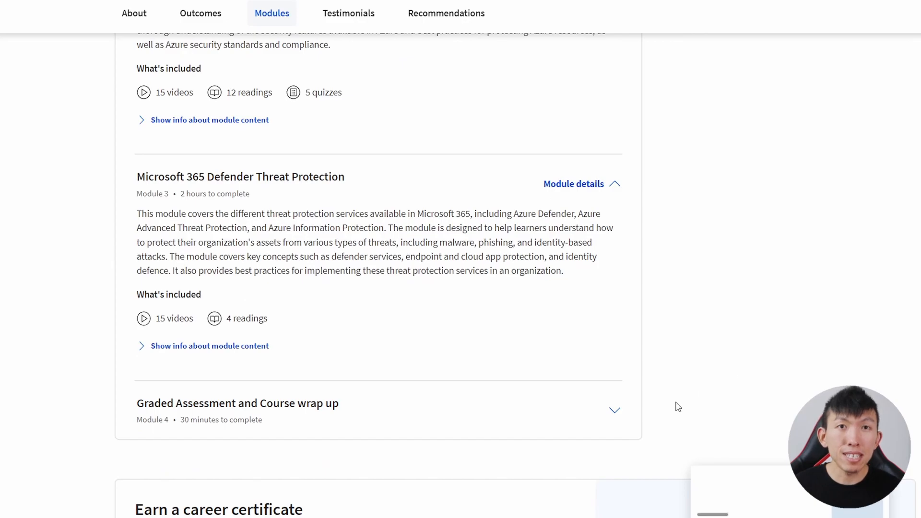
click(614, 409)
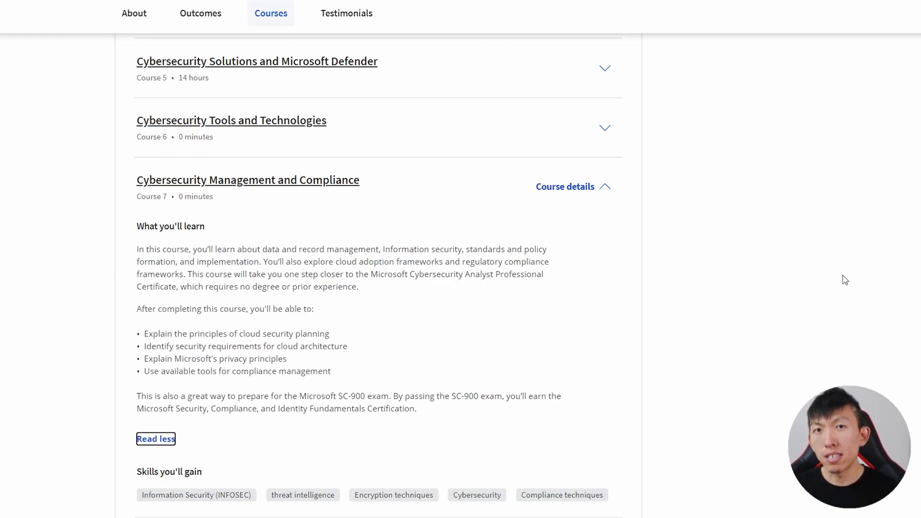
mouse_move(717, 255)
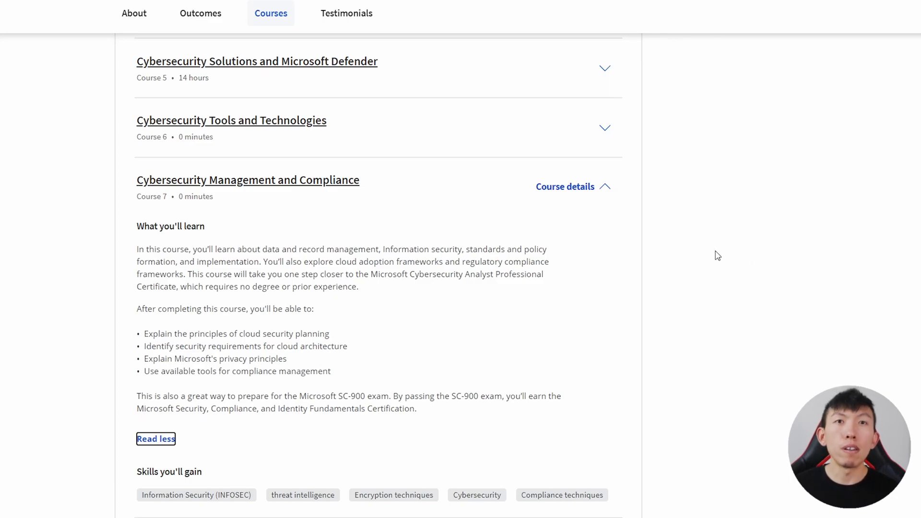
Expand the course details of Course 8, Advanced Cybersecurity Concepts and Capstone Project.
scroll(down, 3)
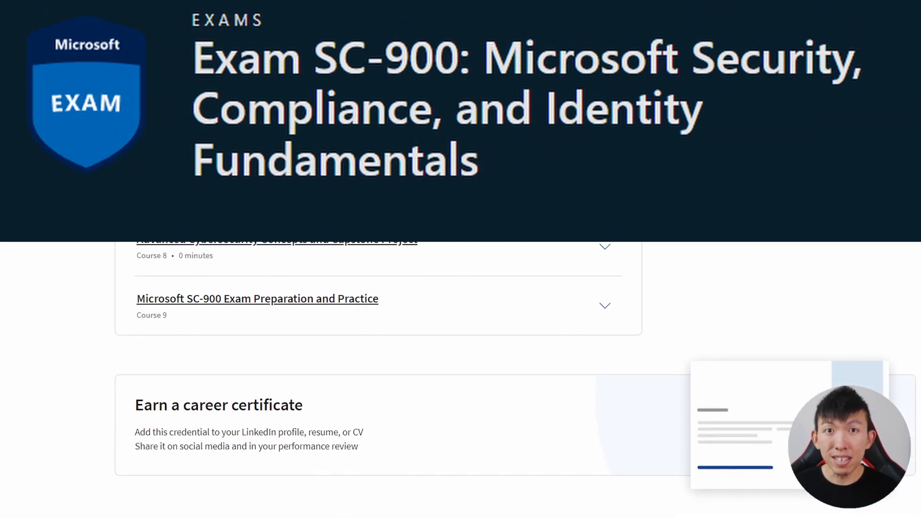
click(603, 246)
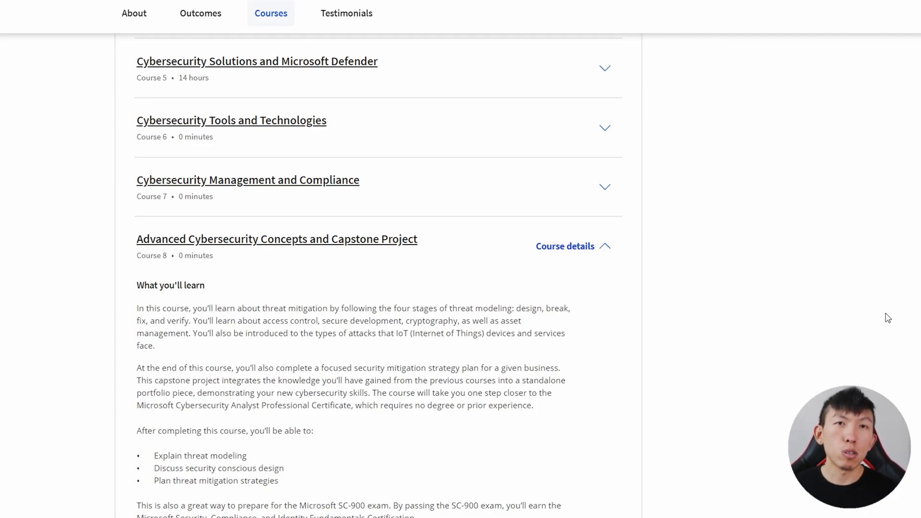
scroll(down, 3)
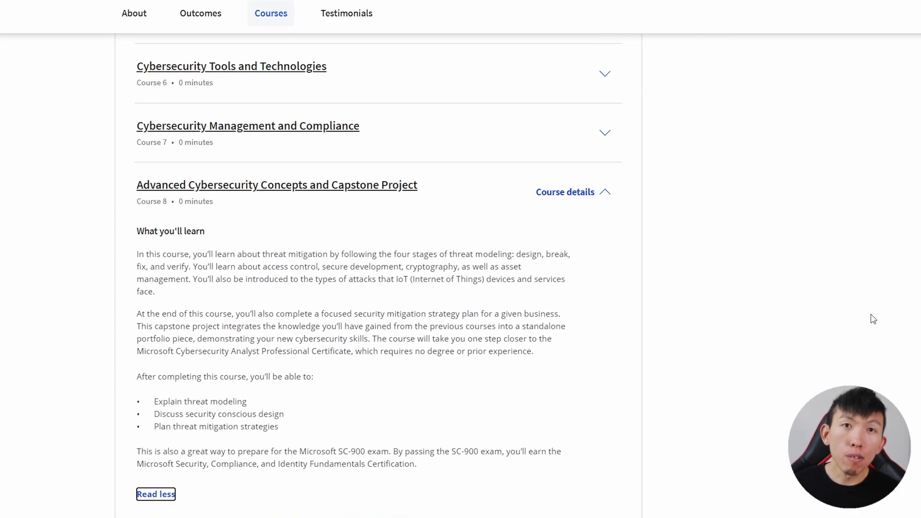
mouse_move(864, 282)
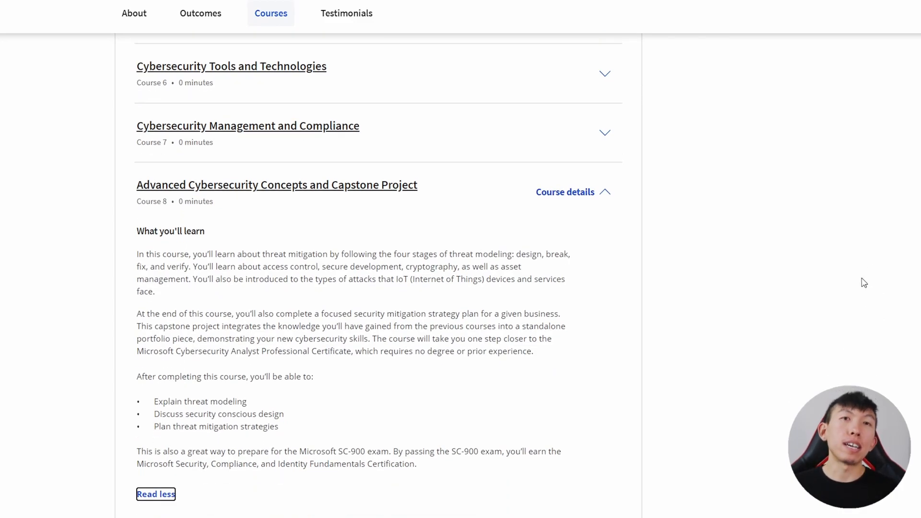
mouse_move(901, 179)
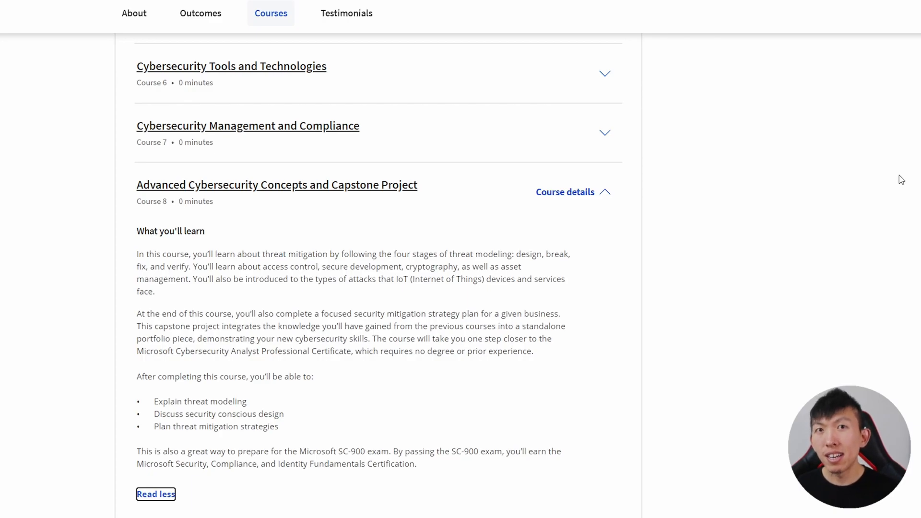
mouse_move(889, 174)
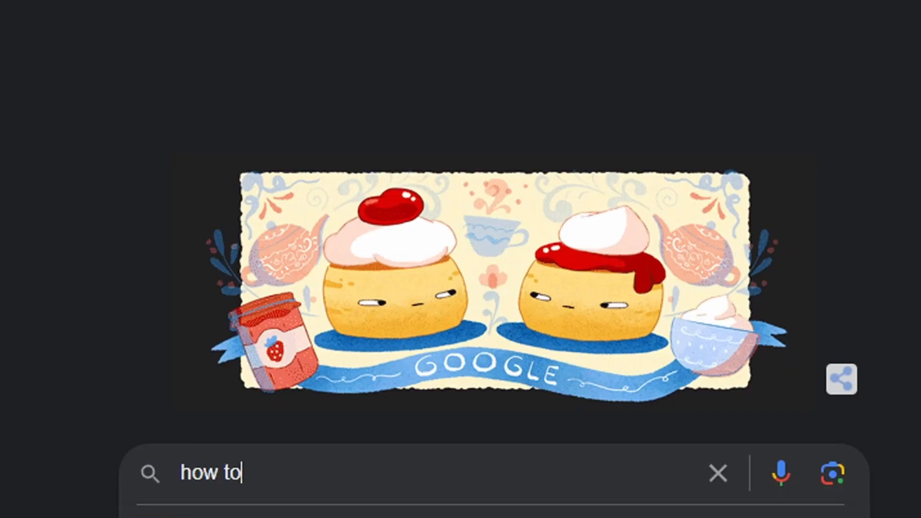
Enter the query "how to get started in cyber security" in the Google search box.
text(get started in cyber security)
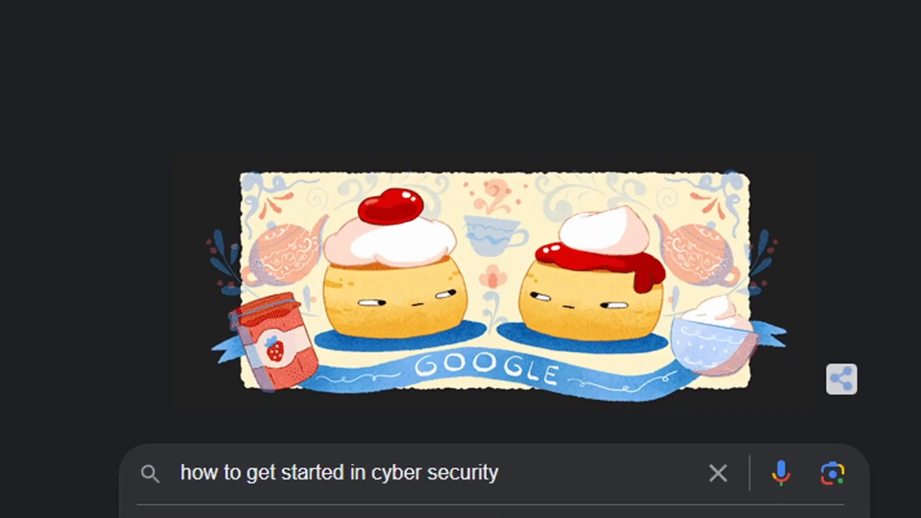